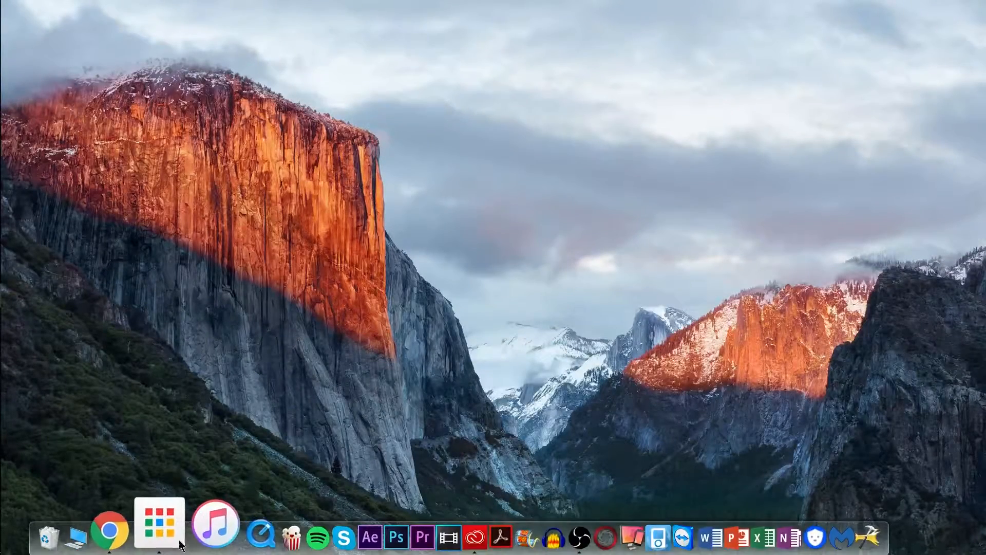
- Launch Google Chrome from the dock to reach the Chrome Web Store apps page
click(107, 536)
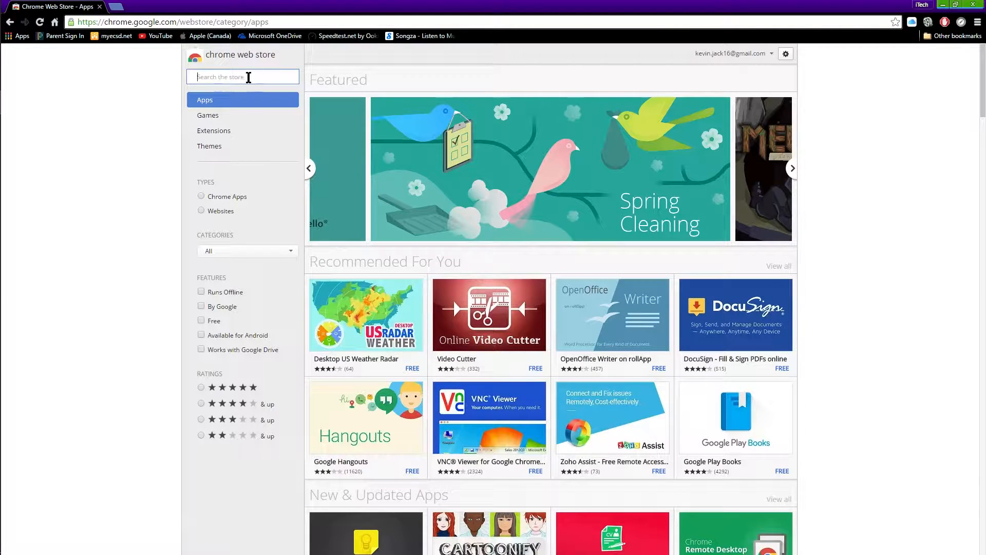
- Search the store for 'chrome remote desktop' and view the Chrome Remote Desktop listing
text(chr)
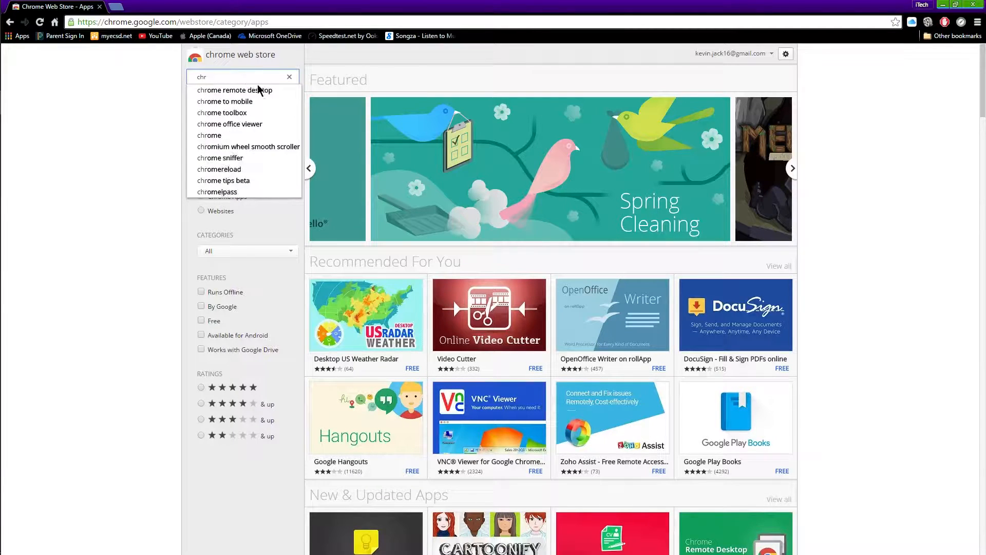
click(234, 91)
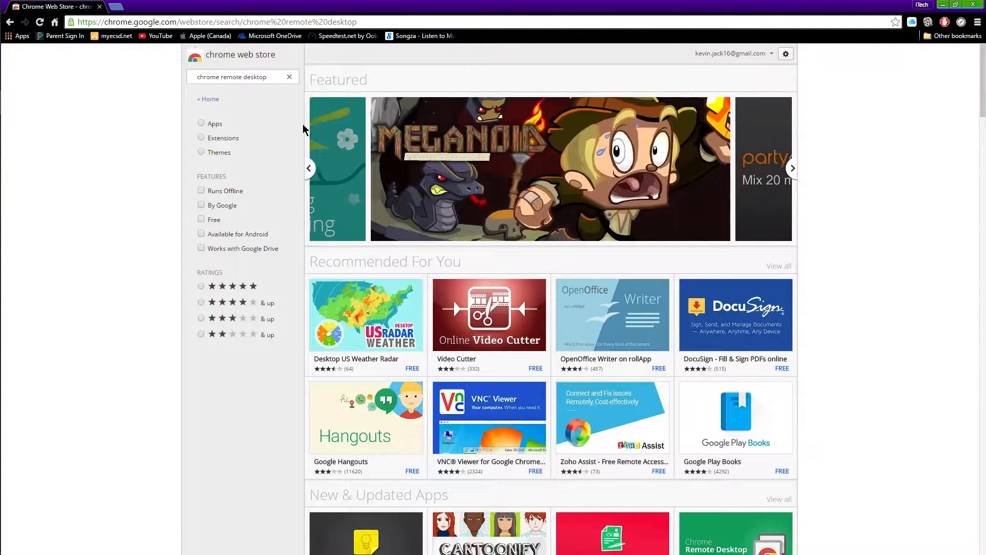
key(Return)
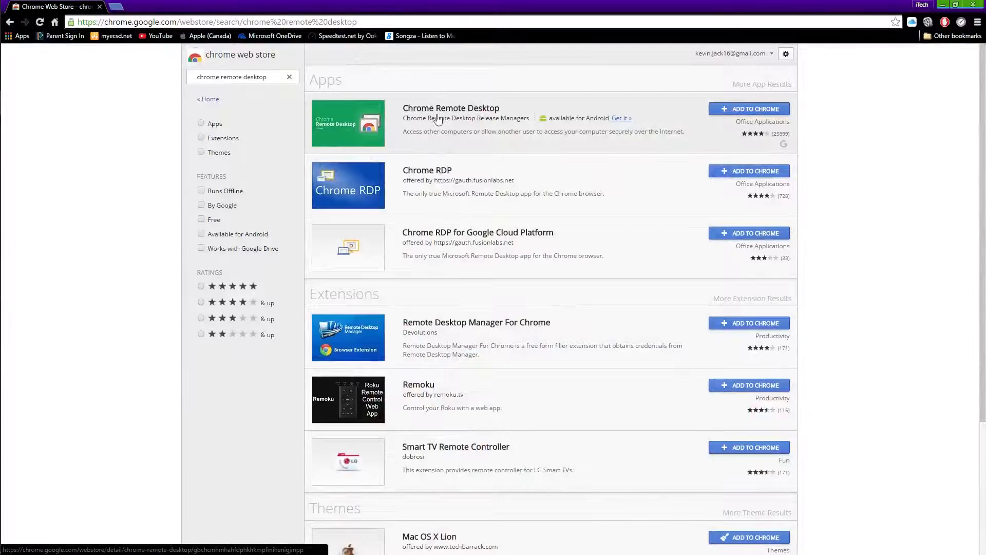
click(451, 108)
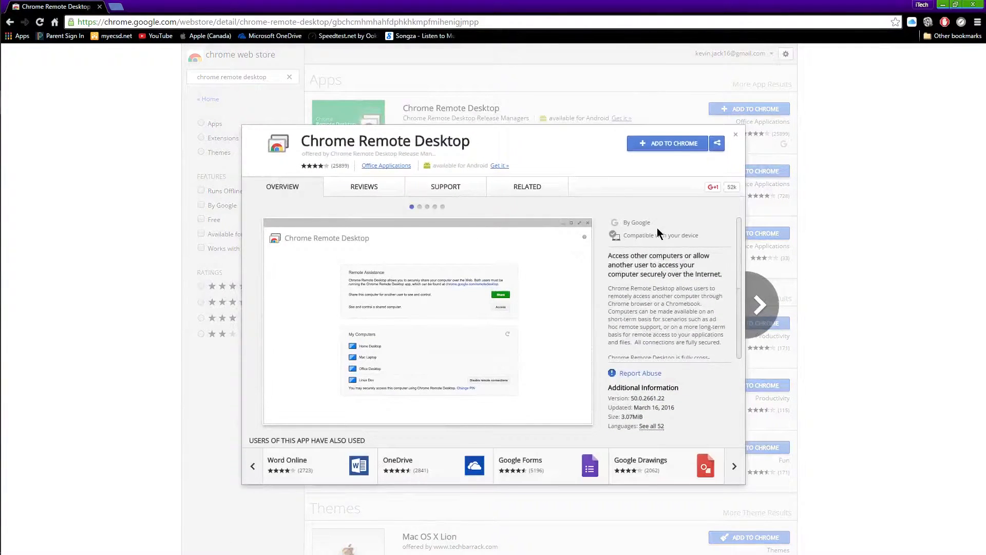
mouse_move(688, 220)
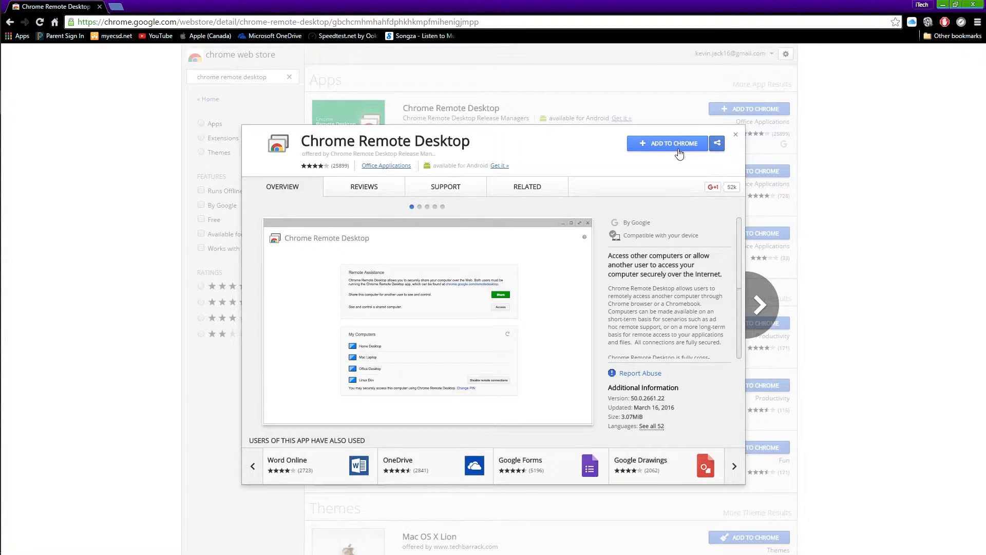
- Add Chrome Remote Desktop to Chrome and return to the search results showing it as added
click(668, 143)
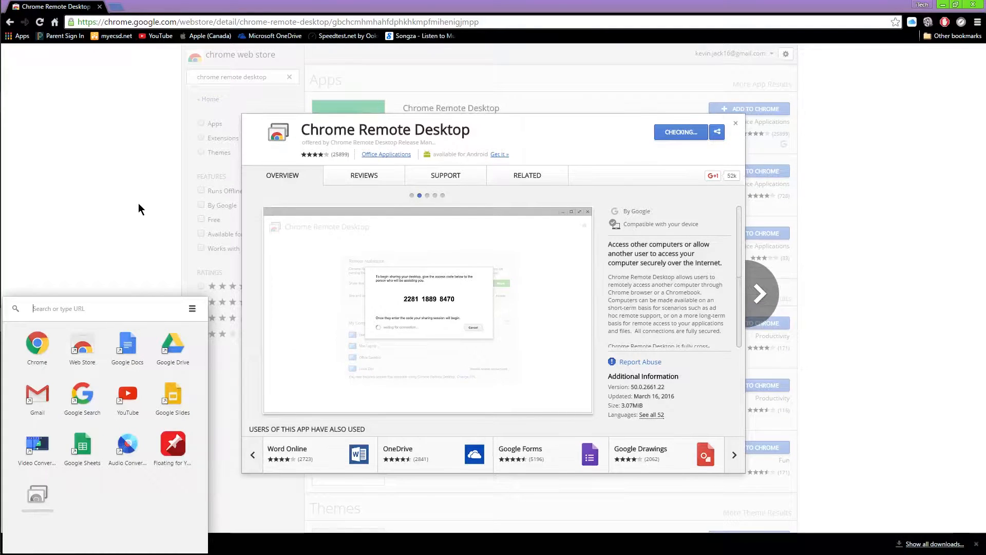
click(736, 123)
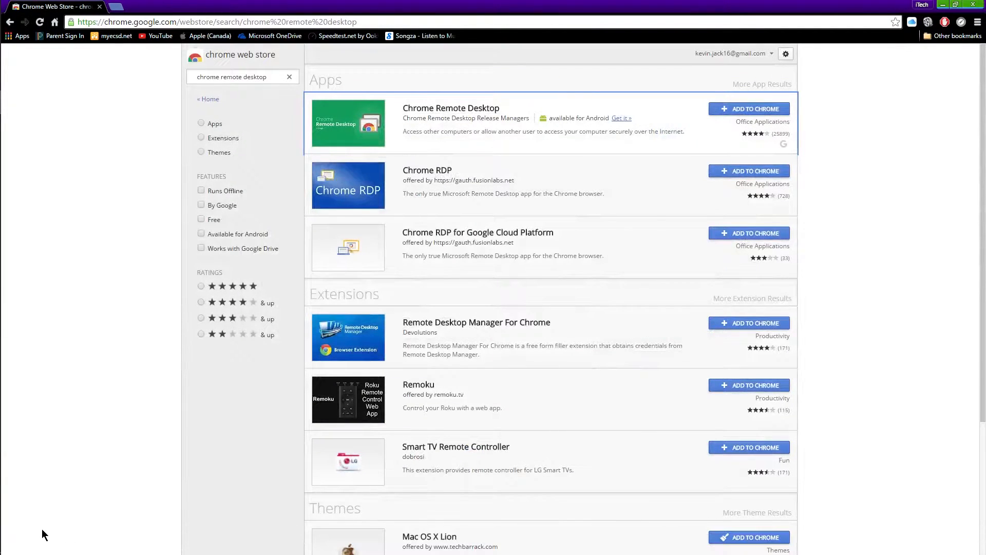
mouse_move(57, 78)
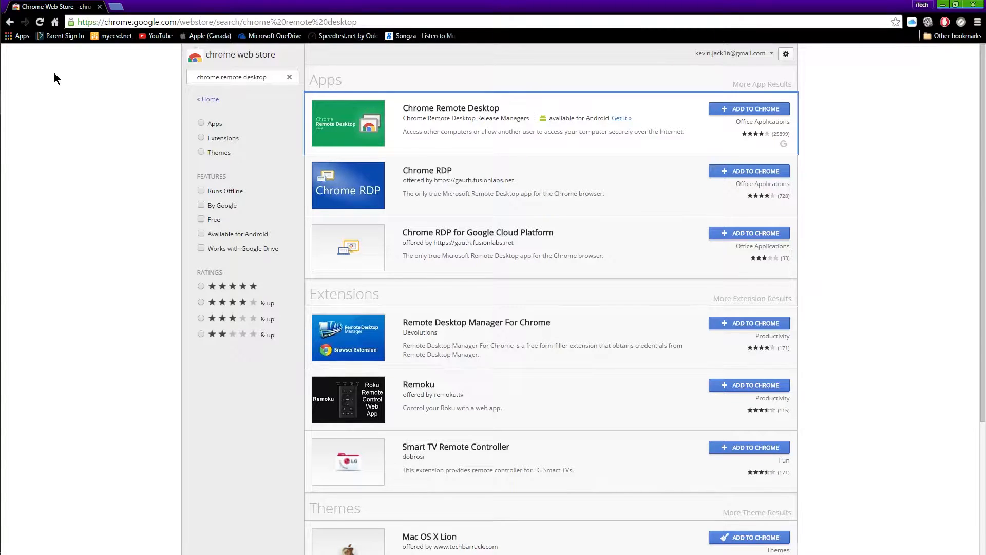
click(749, 108)
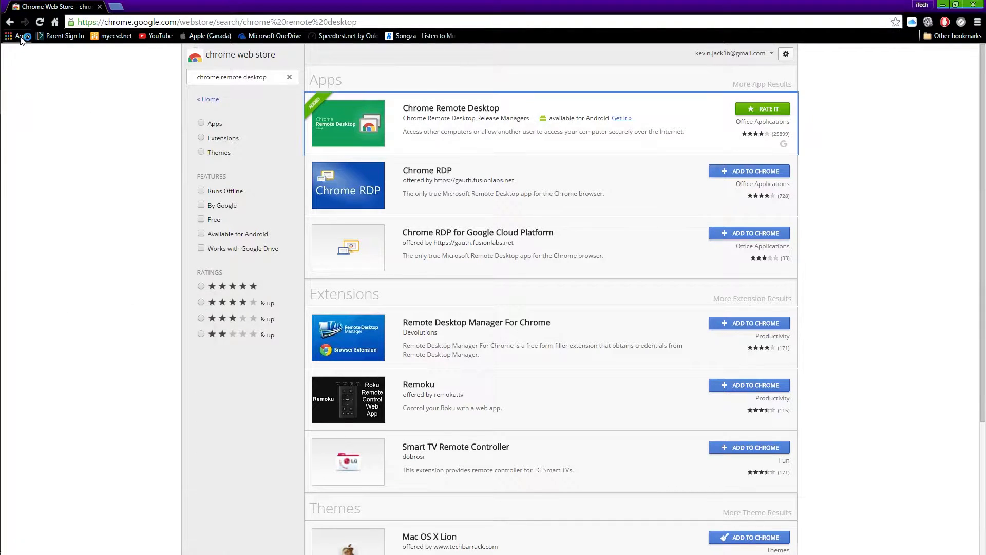
- Launch Chrome Remote Desktop from the Apps page and get started under My Computers
click(21, 36)
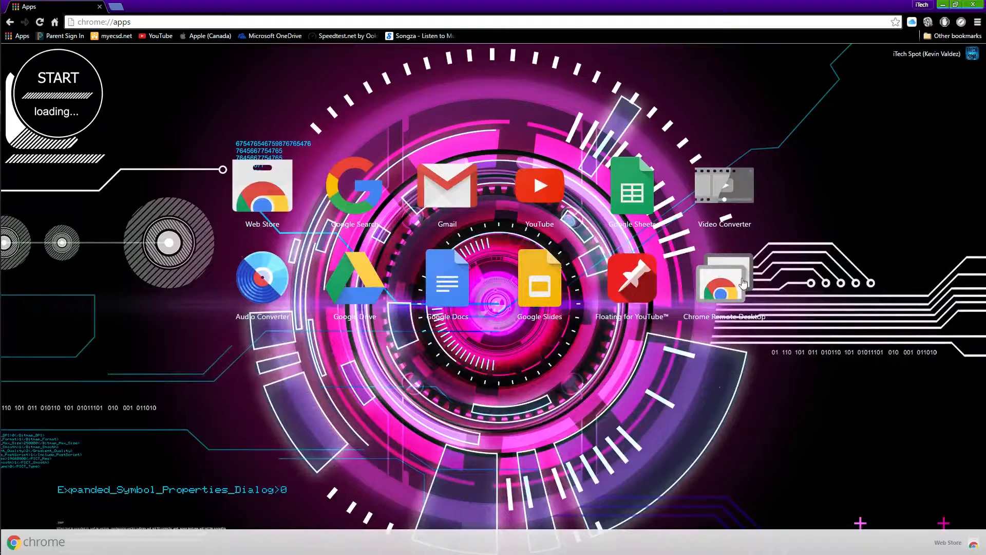
mouse_move(725, 286)
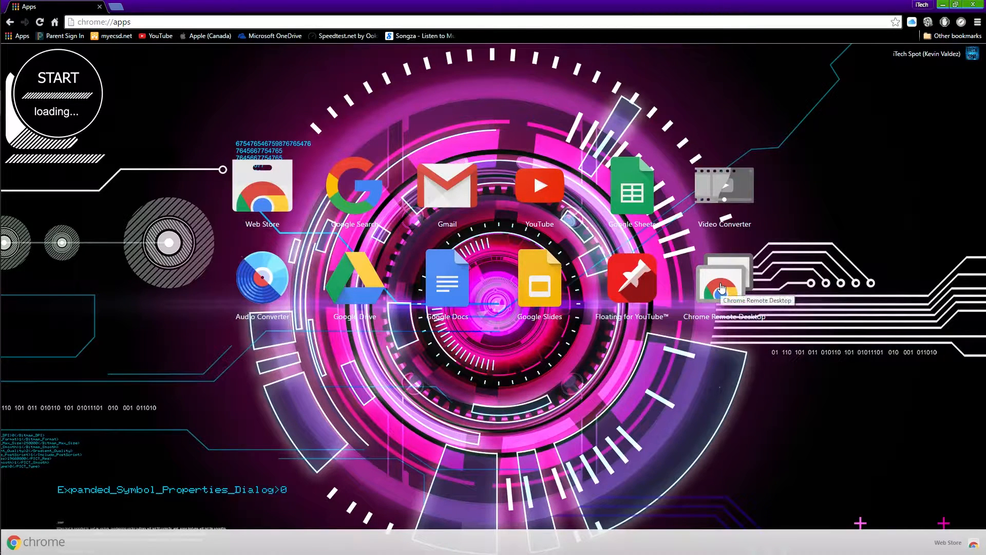
click(724, 276)
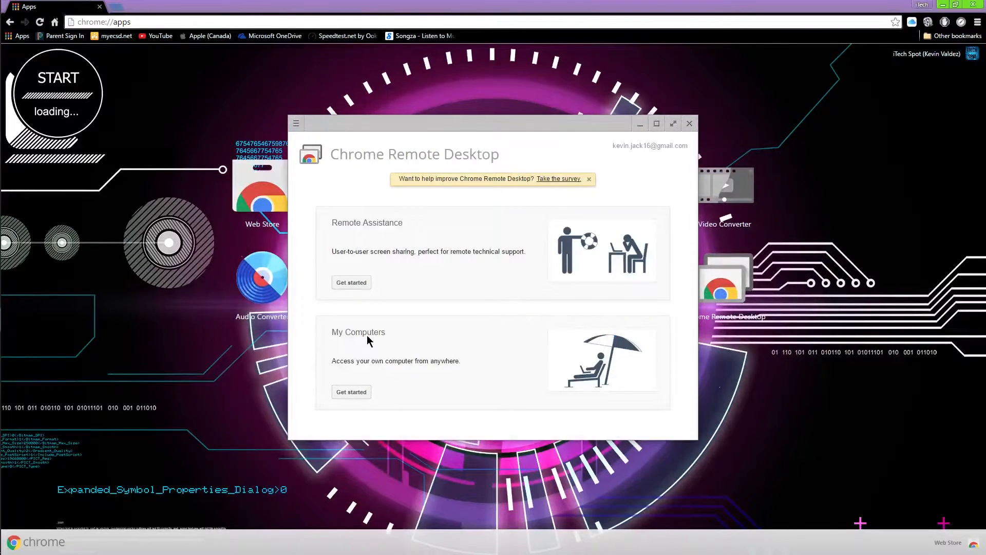
mouse_move(340, 346)
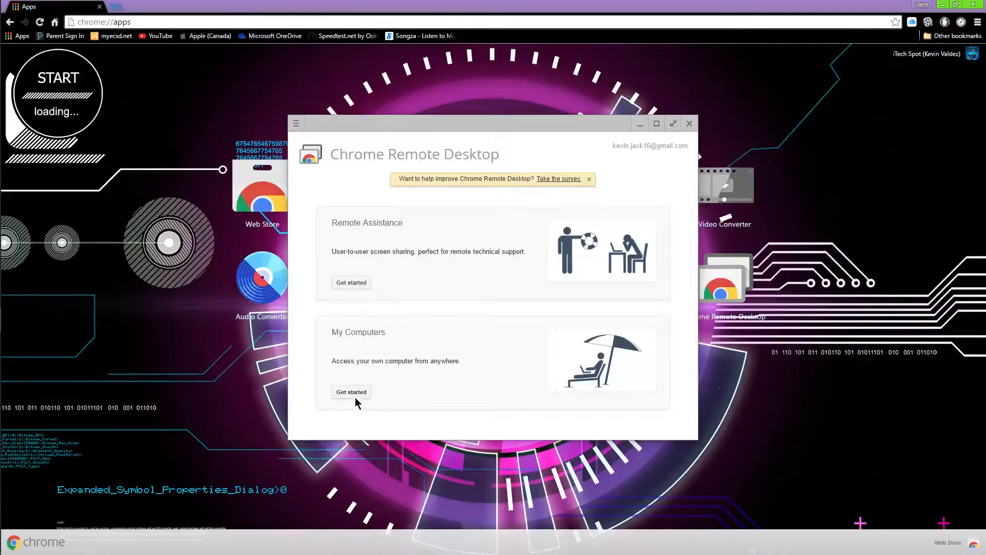
click(351, 391)
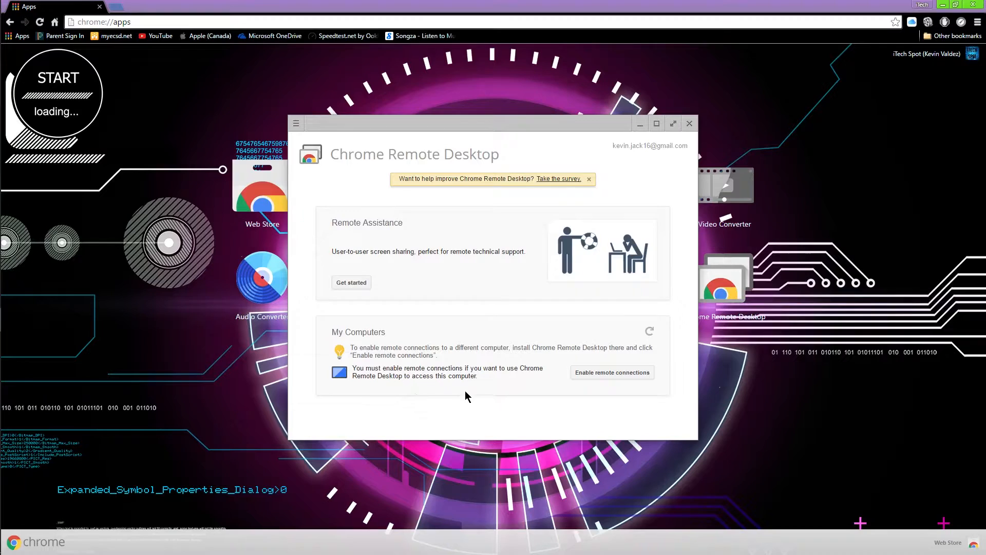
mouse_move(611, 372)
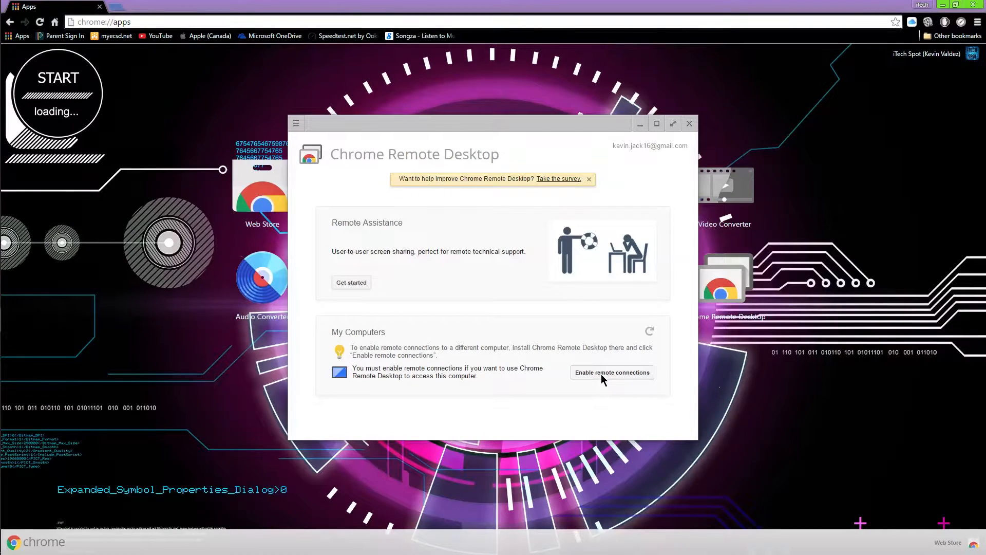
click(610, 372)
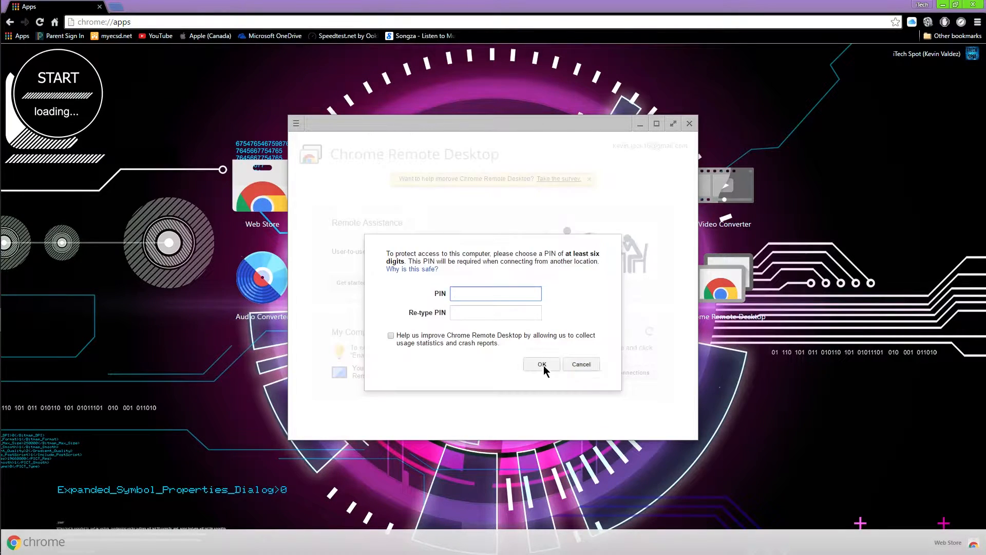
click(495, 292)
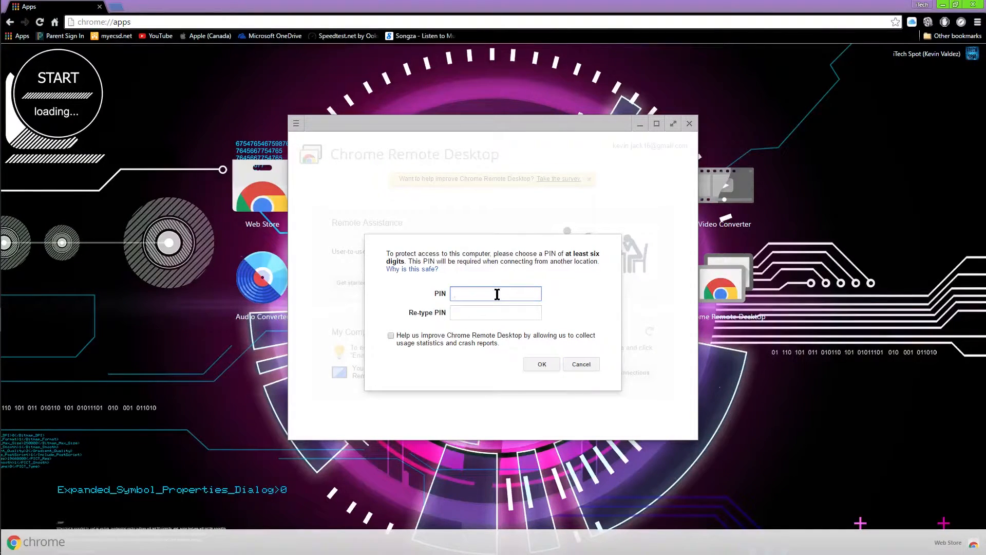
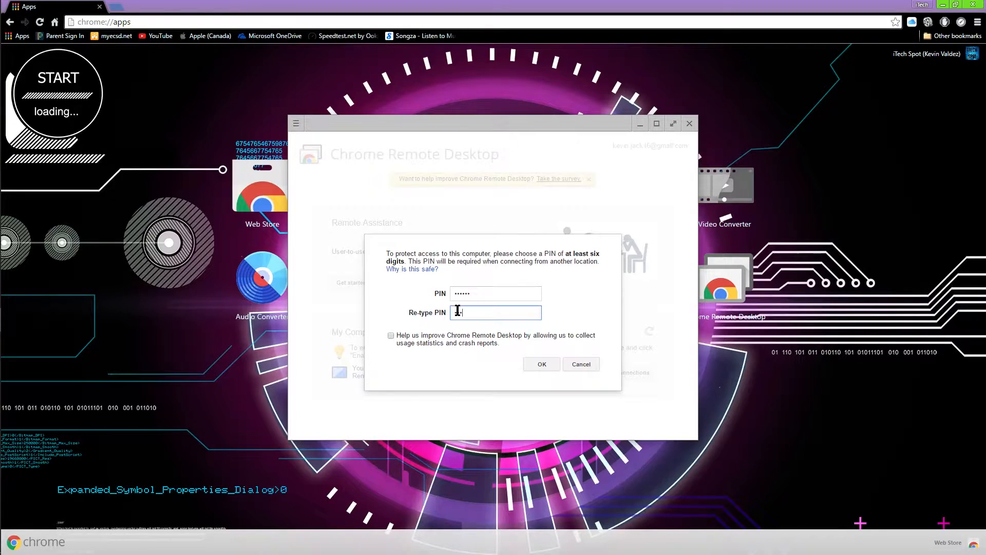
click(541, 364)
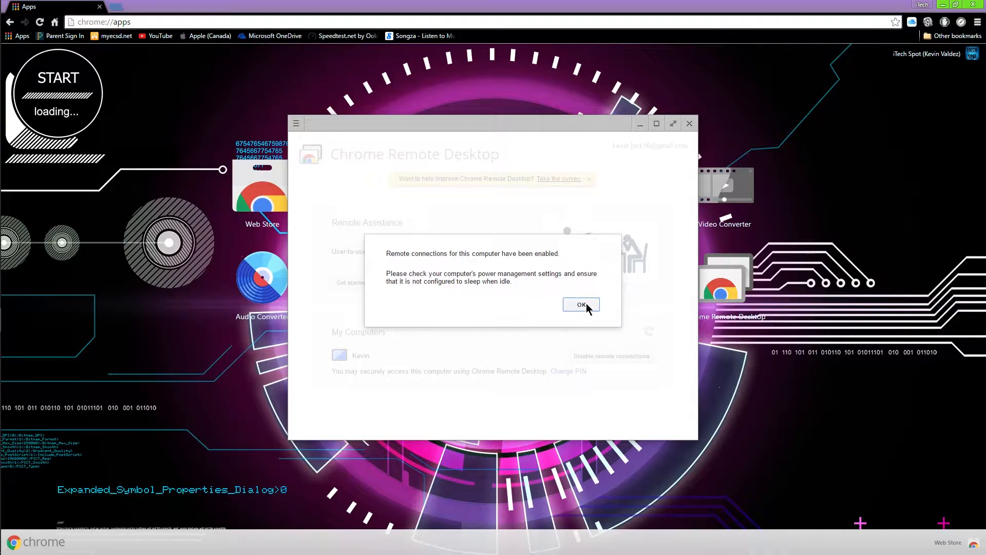
- Acknowledge the 'Remote connections have been enabled' message so this computer lists under My Computers
click(580, 304)
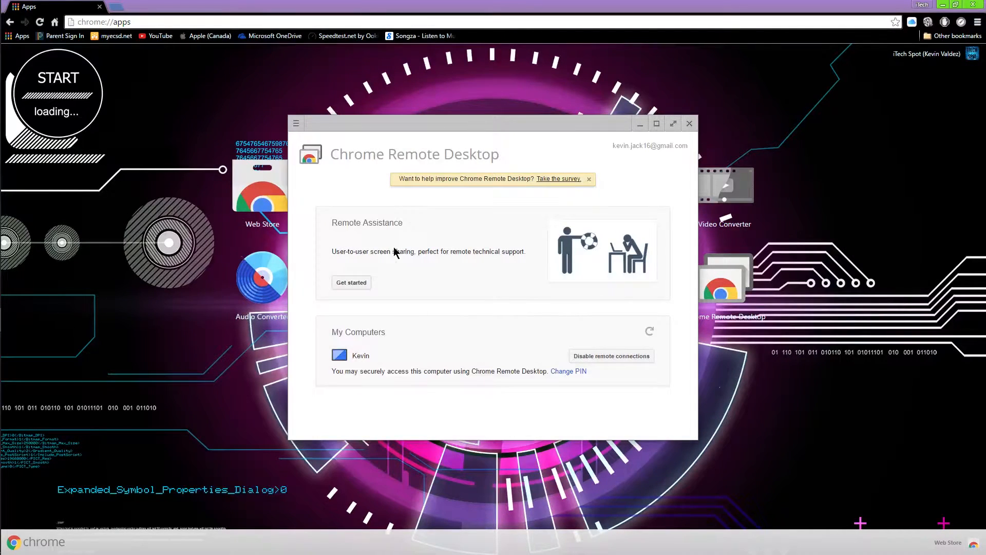
mouse_move(475, 382)
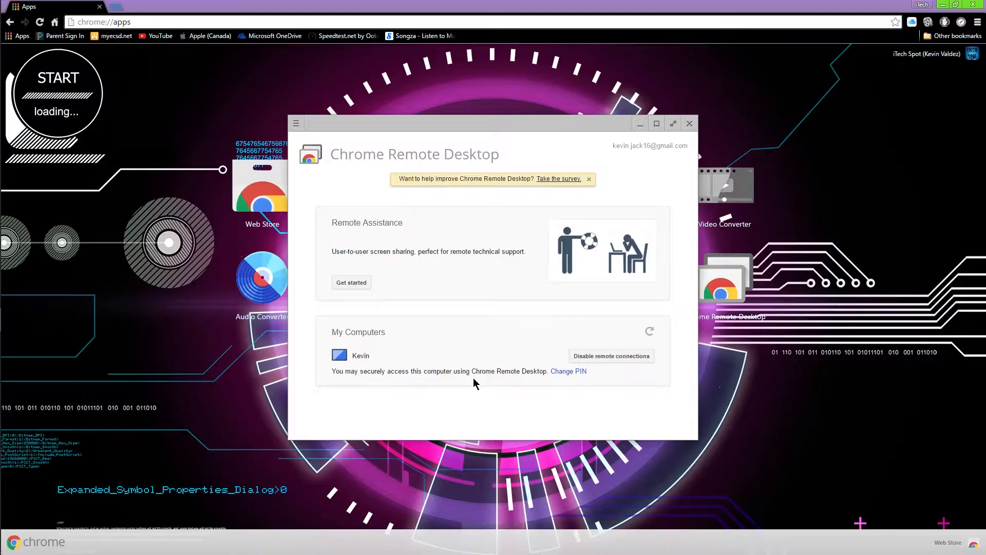